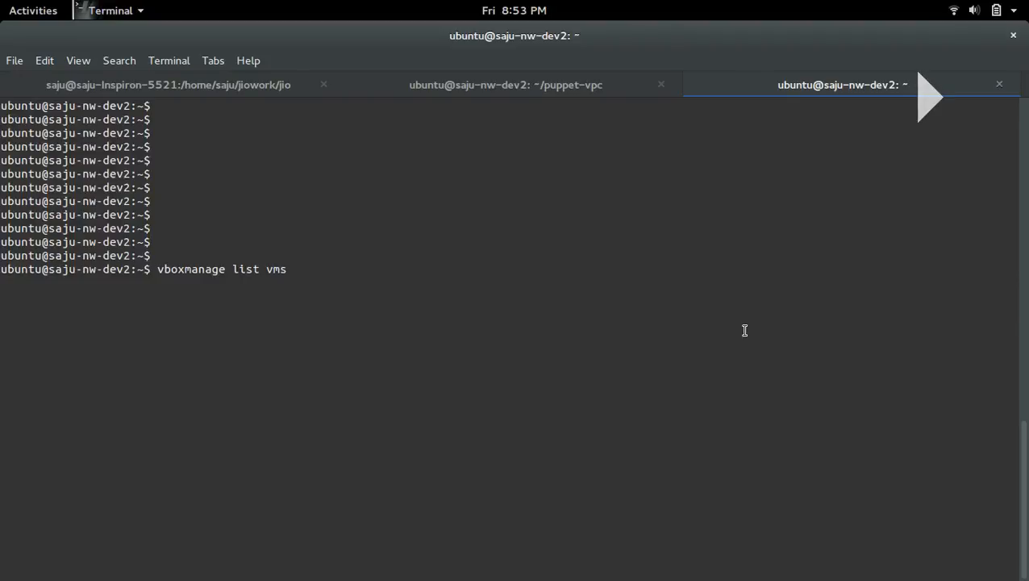
List the seven registered VMs and select the first puppet-vpc machine's UUID.
{"action": "key", "text": "Return"}
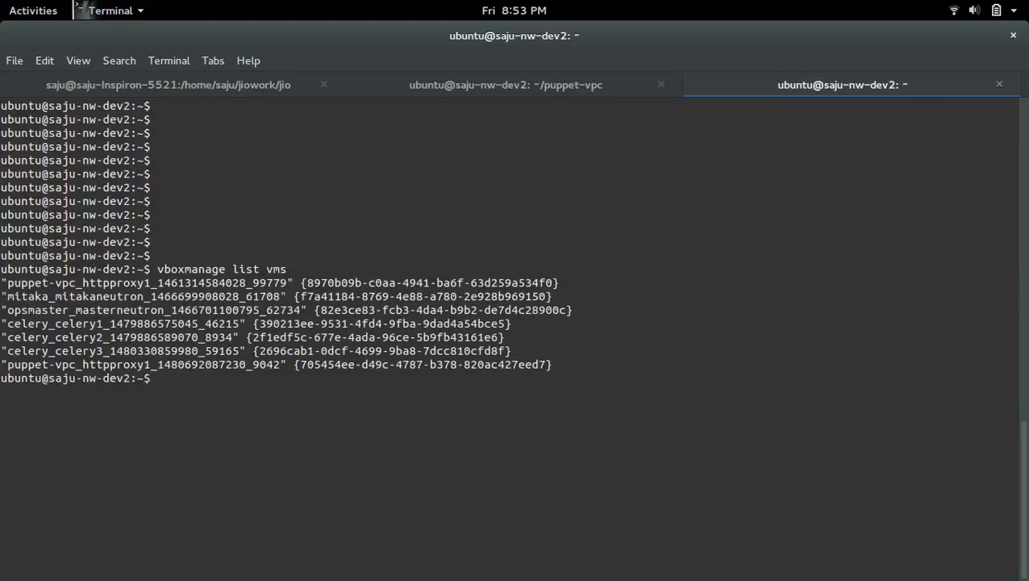
{"action": "key", "text": "Return"}
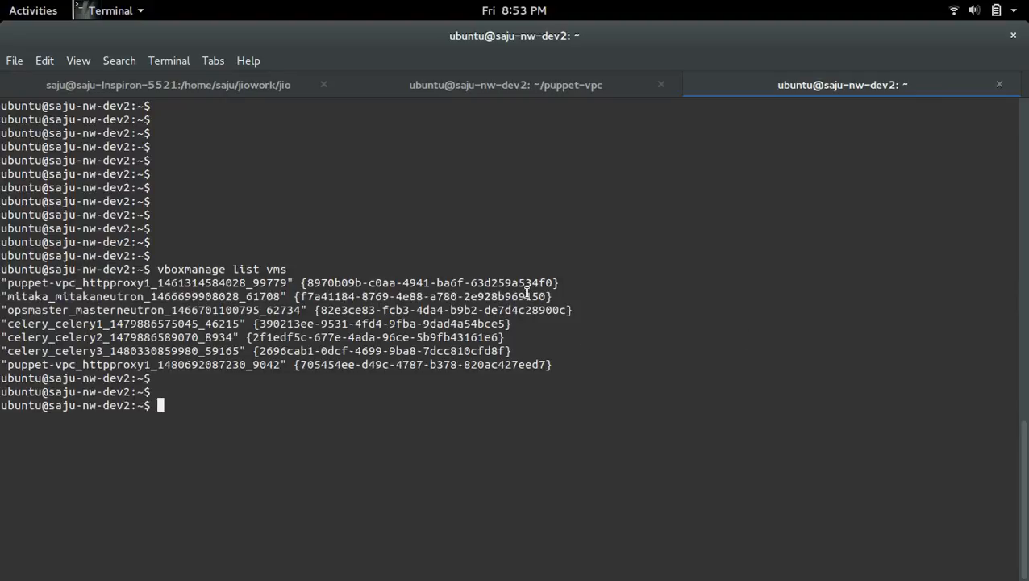
{"action": "double_click", "coordinate": [430, 282]}
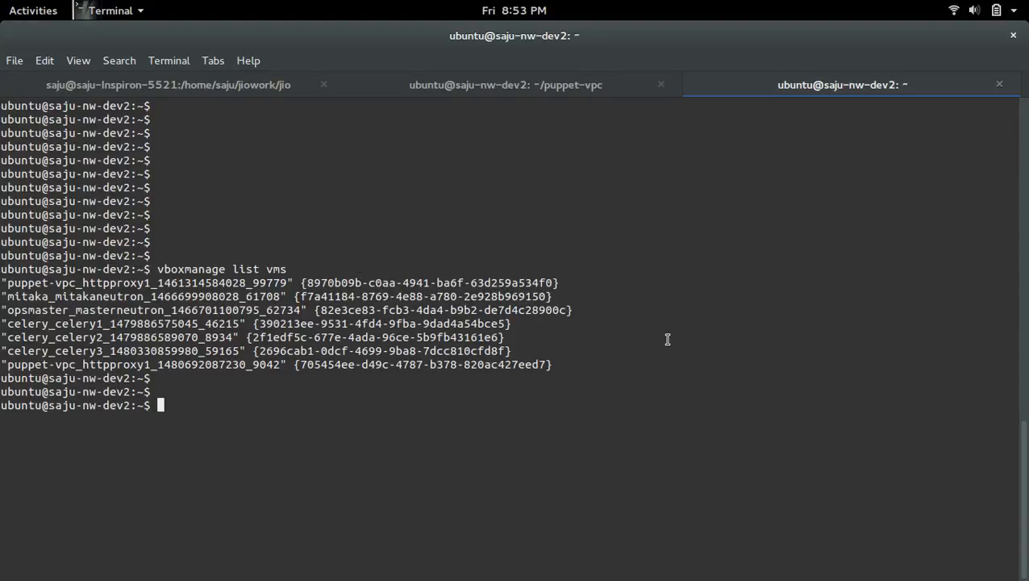
Run 'vboxmanage unregistervm 8970b09b-… --delete', which fails because the machine is locked.
{"action": "type", "text": "vboxmanage unregistervm 8970b09b-c0aa-4941-ba6f-63d259a534f0"}
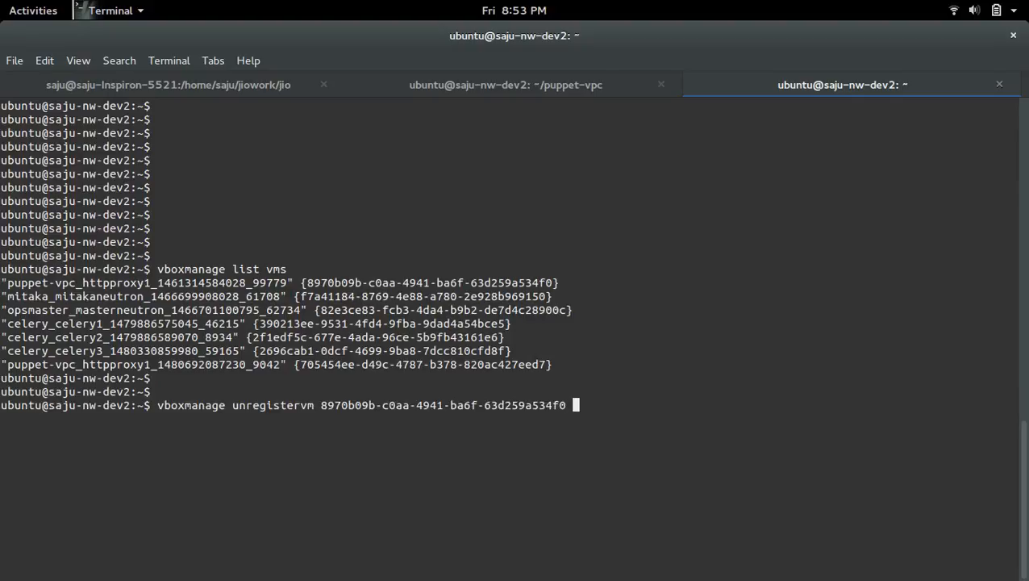
{"action": "type", "text": "--delet"}
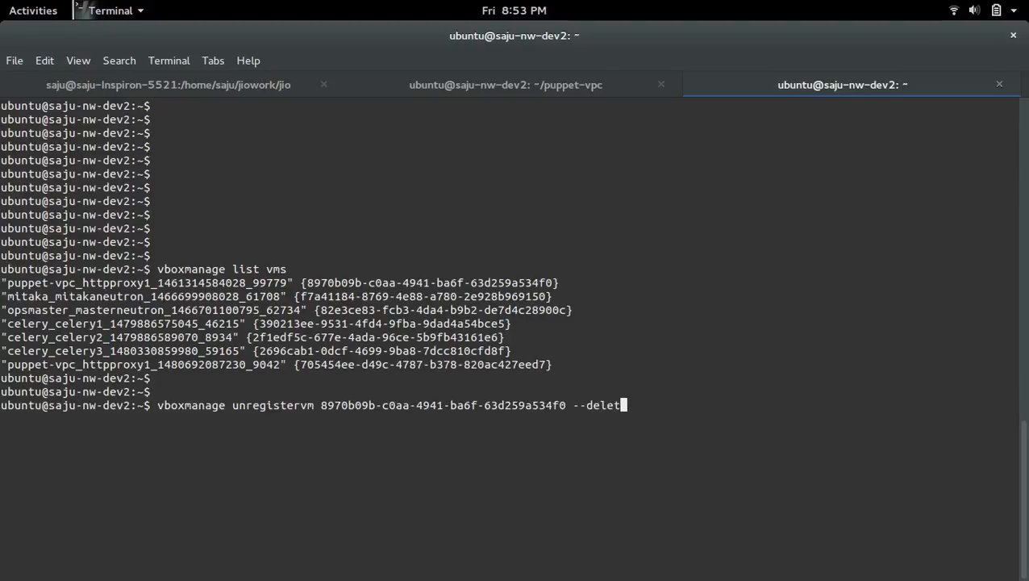
{"action": "key", "text": "Return"}
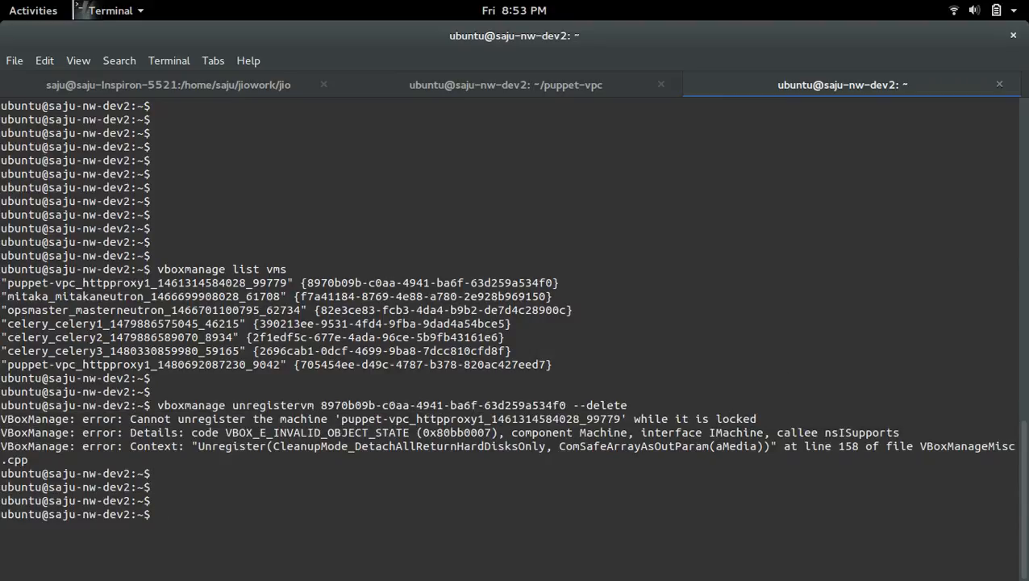
Power off VM 8970b09b-c0aa-4941-ba6f-63d259a534f0 with 'vboxmanage controlvm … poweroff'.
{"action": "type", "text": "v"}
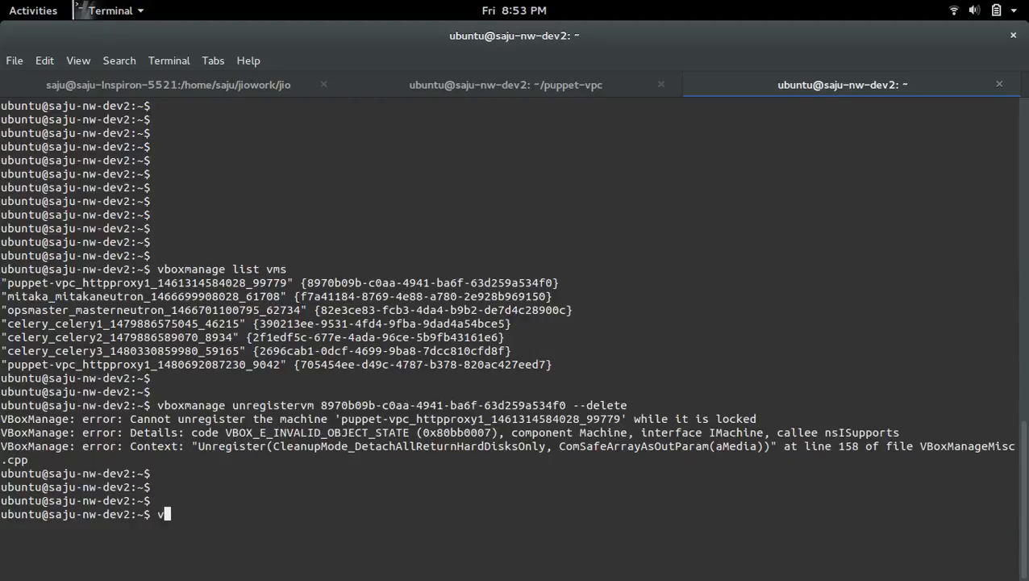
{"action": "type", "text": "boxmanage"}
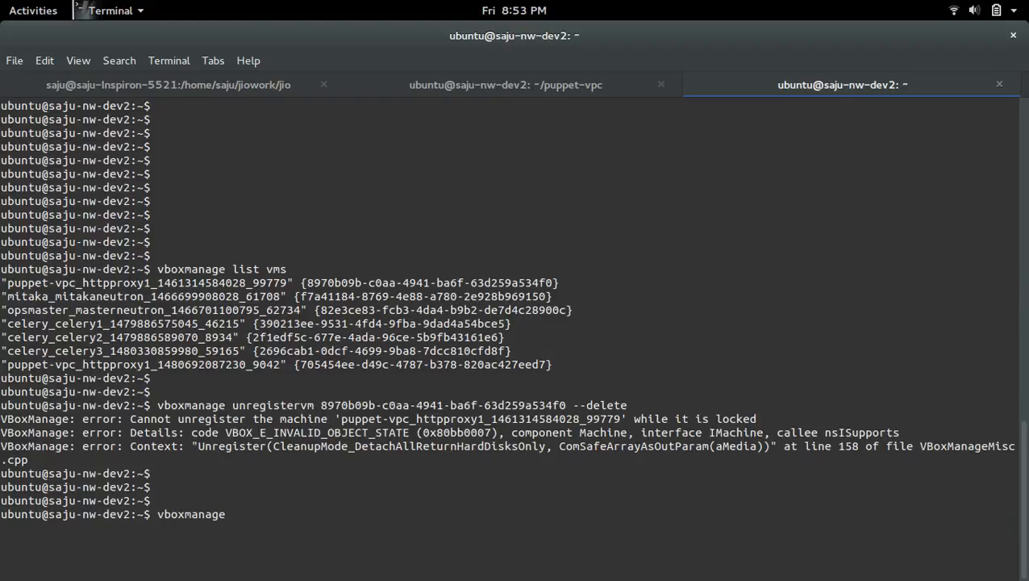
{"action": "type", "text": "controlvm"}
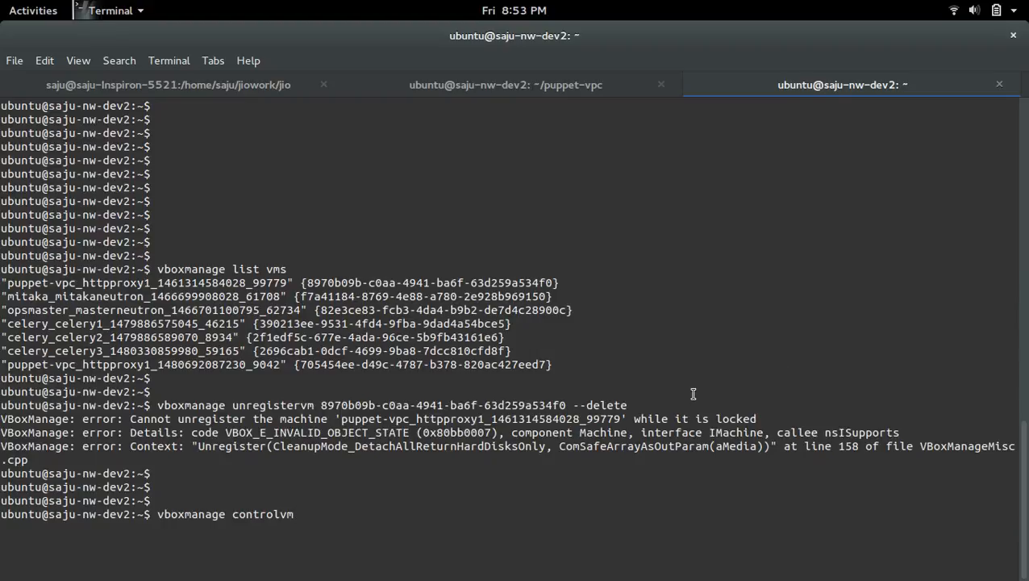
{"action": "mouse_move", "coordinate": [480, 409]}
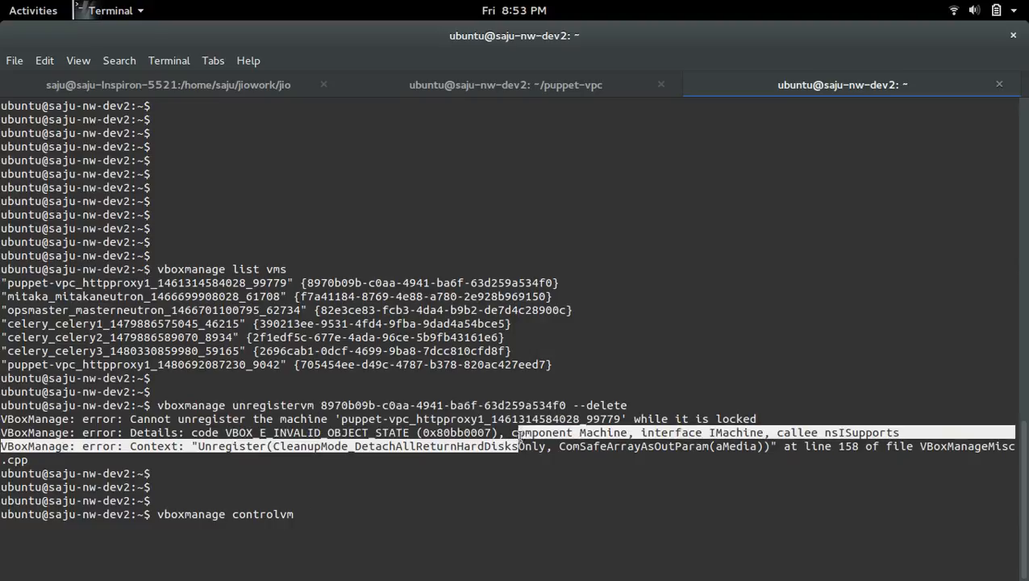
{"action": "right_click", "coordinate": [443, 404]}
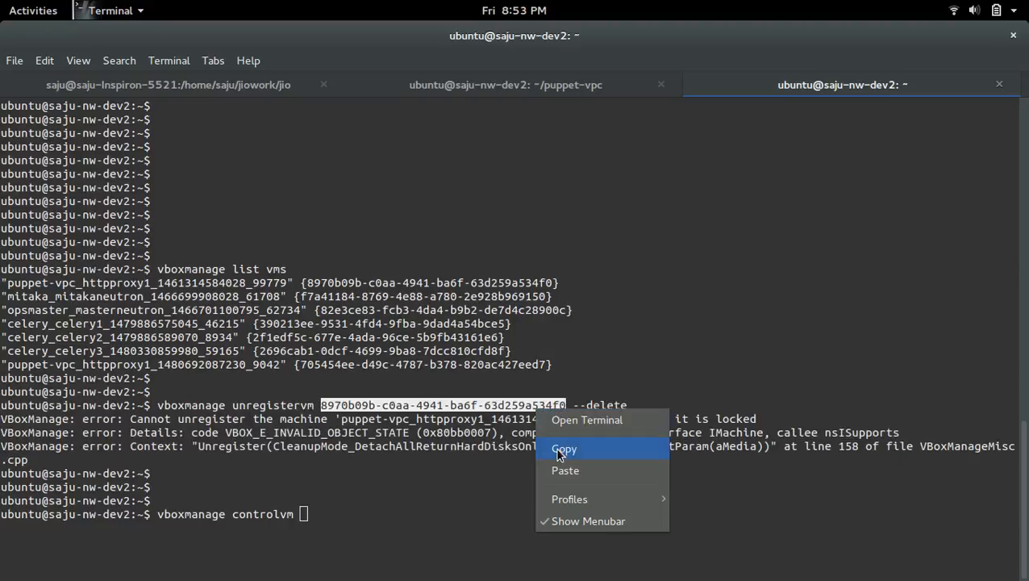
{"action": "left_click", "coordinate": [563, 448]}
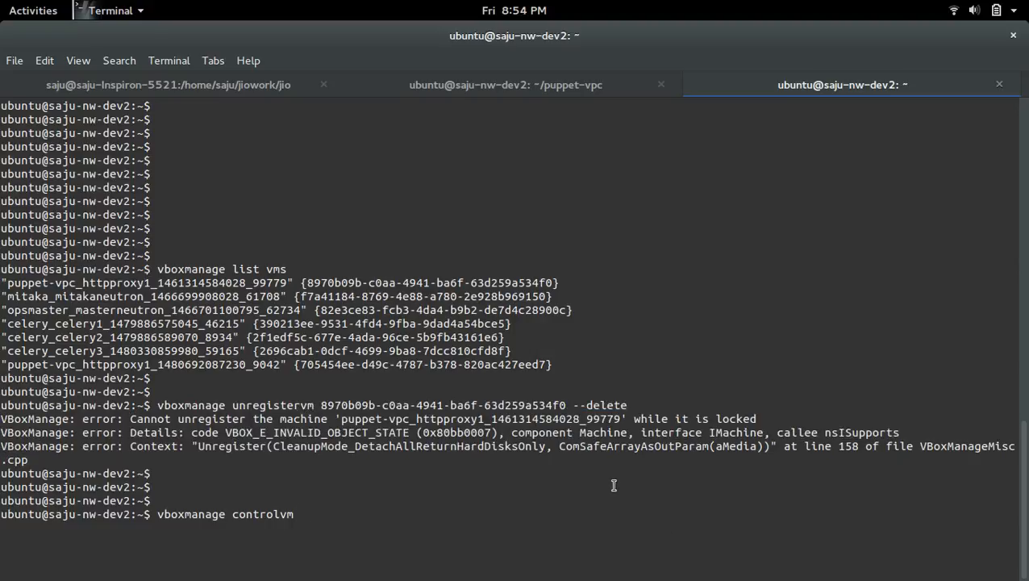
{"action": "type", "text": "8970b09b-c0aa-4941-ba6f-63d259a534f0"}
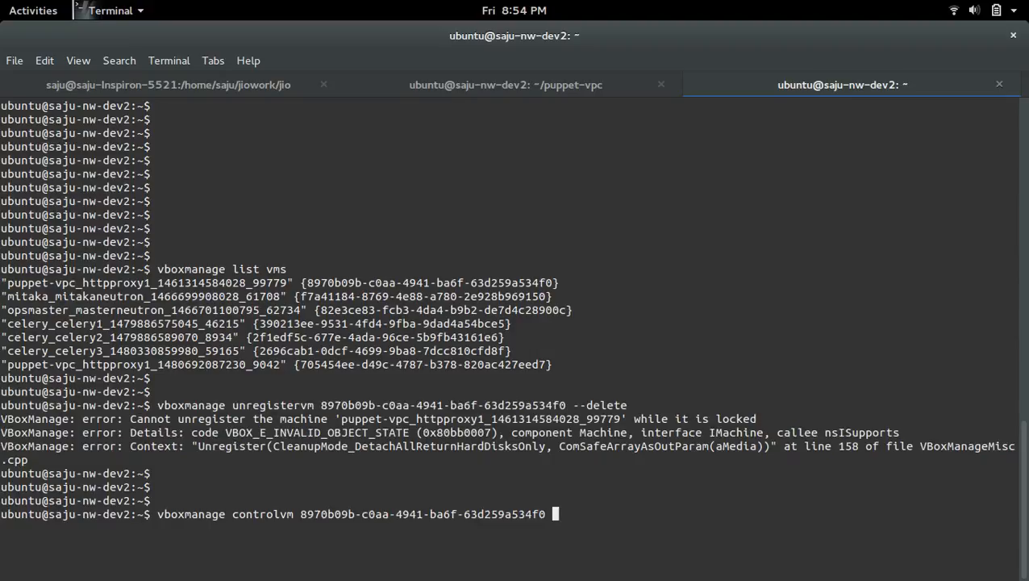
{"action": "type", "text": "po"}
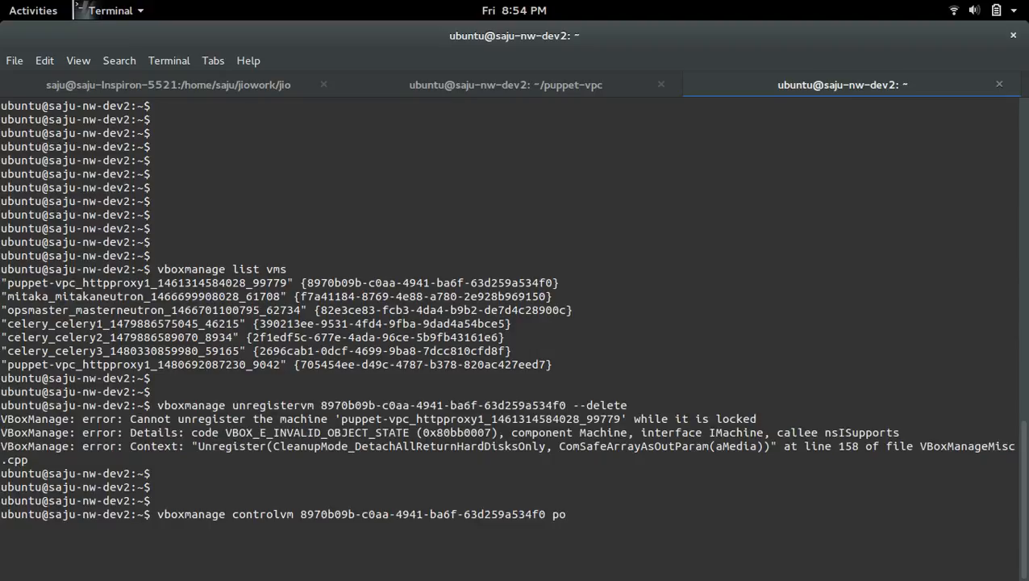
{"action": "type", "text": "w"}
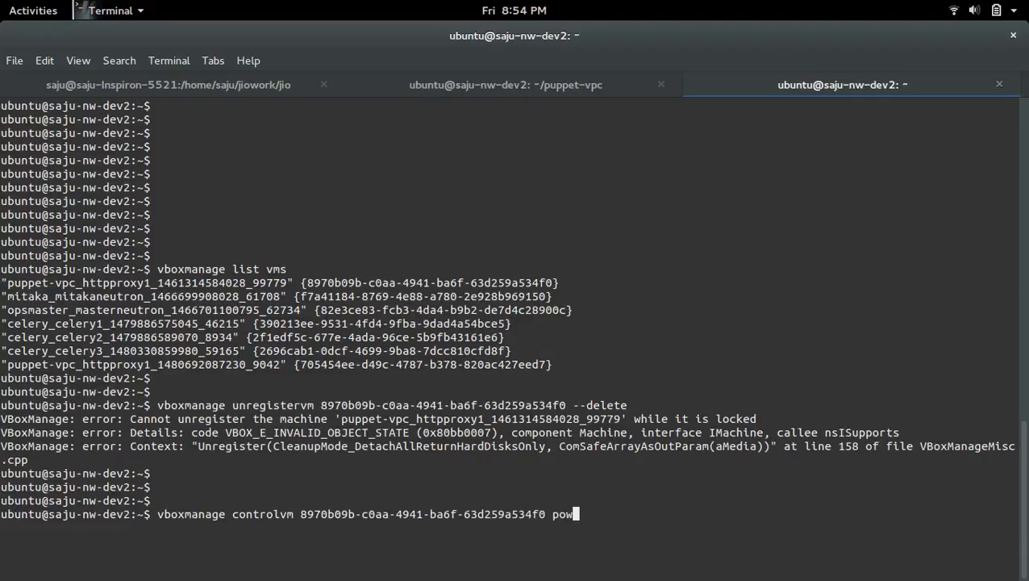
{"action": "key", "text": "Return"}
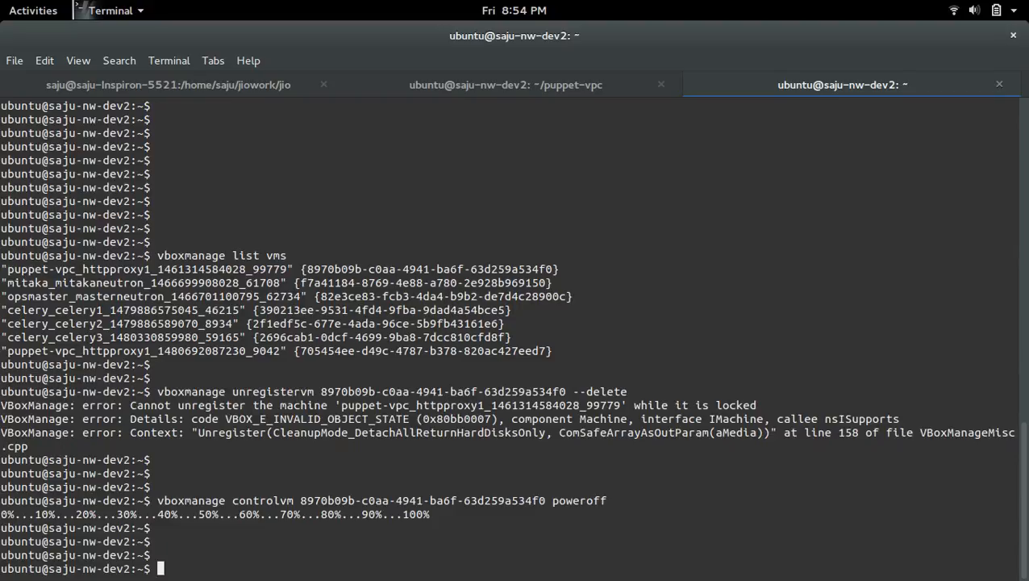
Rerun 'vboxmanage unregistervm 8970b09b-c0aa-4941-ba6f-63d259a534f0 --delete' on the powered-off machine.
{"action": "type", "text": "vboxmanage unregistervm 8970b09b-c0aa-4941-ba6f-63d259a534f0 --delete"}
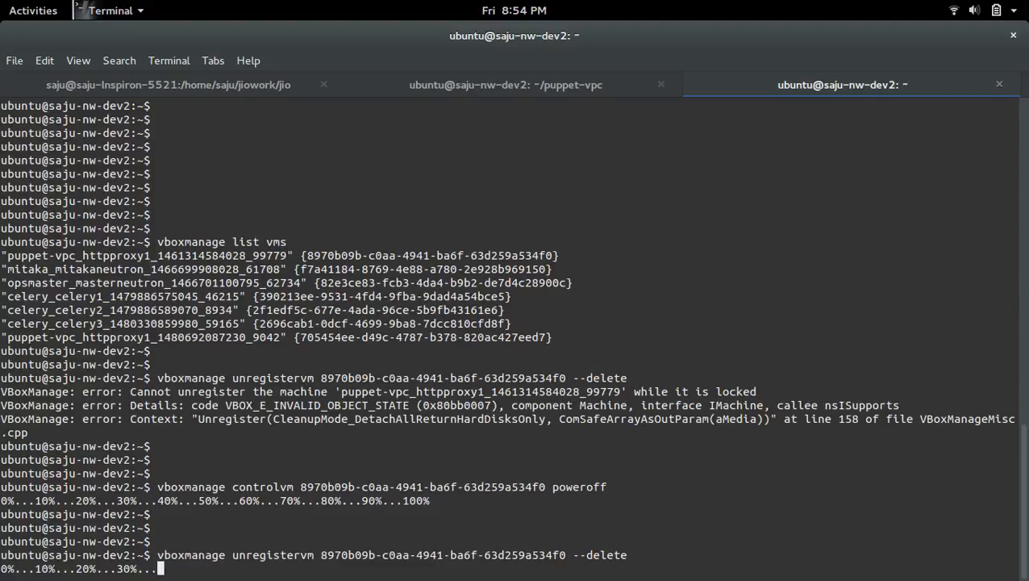
{"action": "mouse_move", "coordinate": [572, 366]}
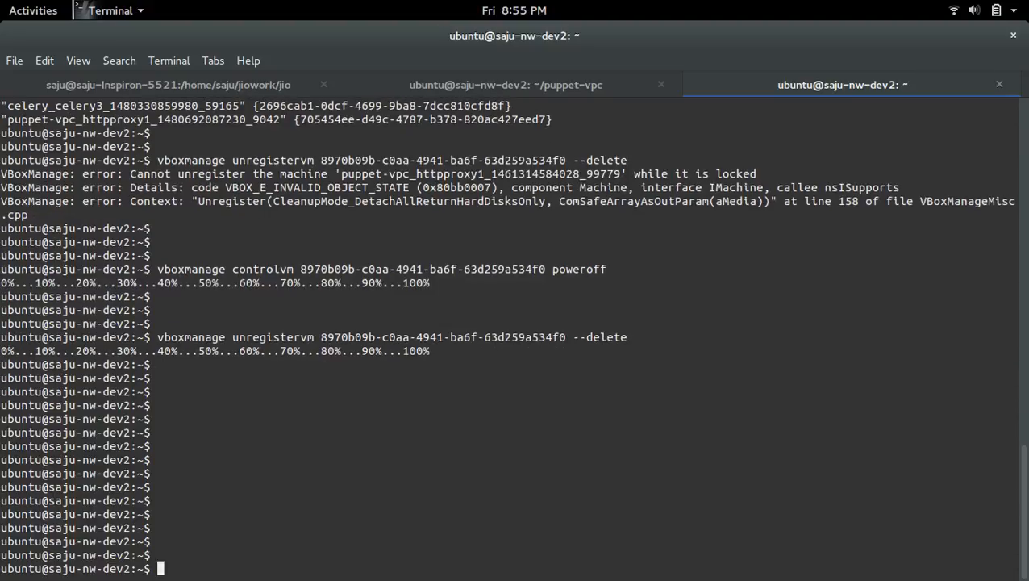
{"action": "mouse_move", "coordinate": [503, 402]}
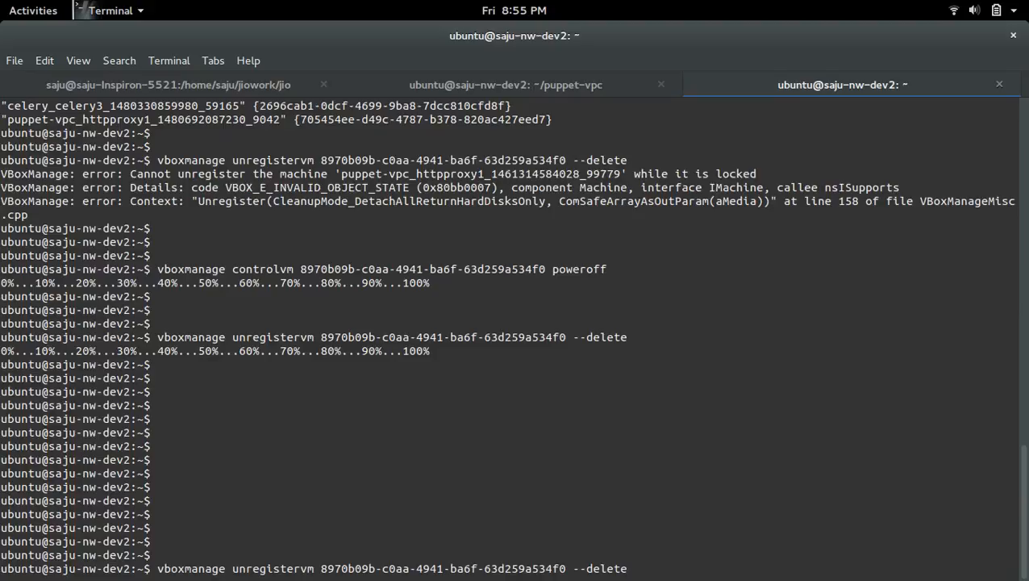
Run 'vboxmanage list vms' again, showing six machines without puppet-vpc_httpproxy1.
{"action": "type", "text": "vboxmanage list vms"}
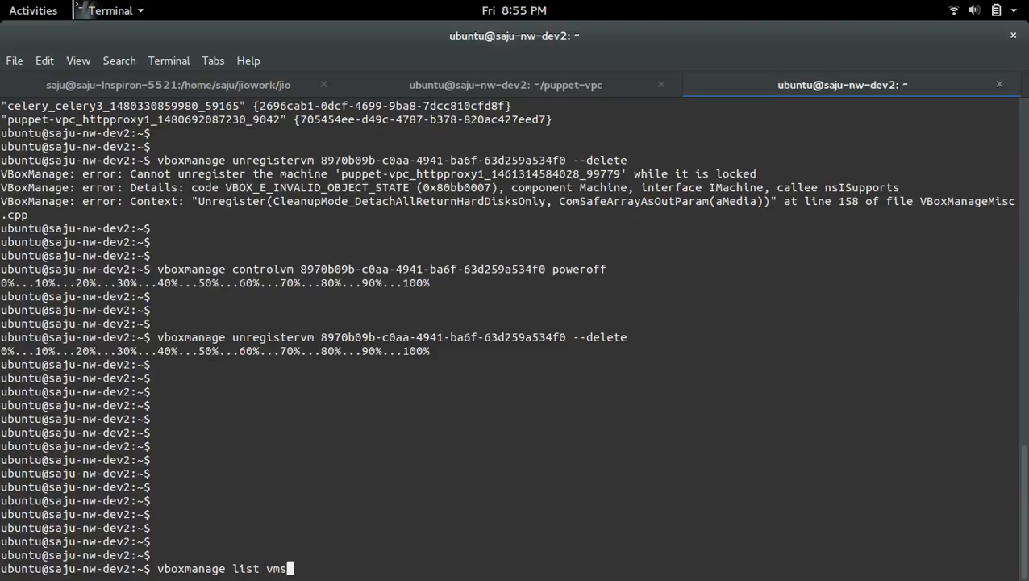
{"action": "key", "text": "Return"}
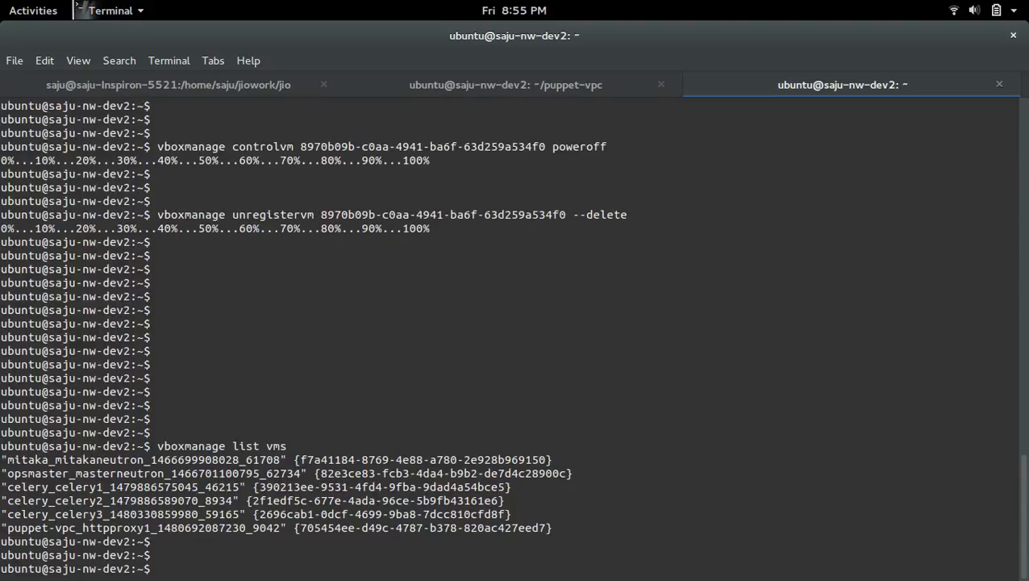
{"action": "mouse_move", "coordinate": [559, 418]}
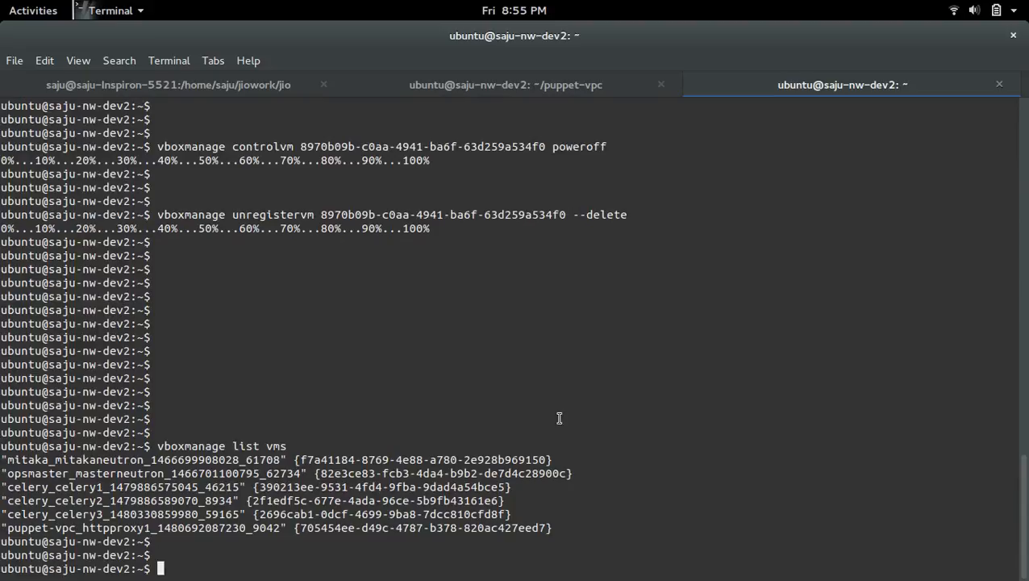